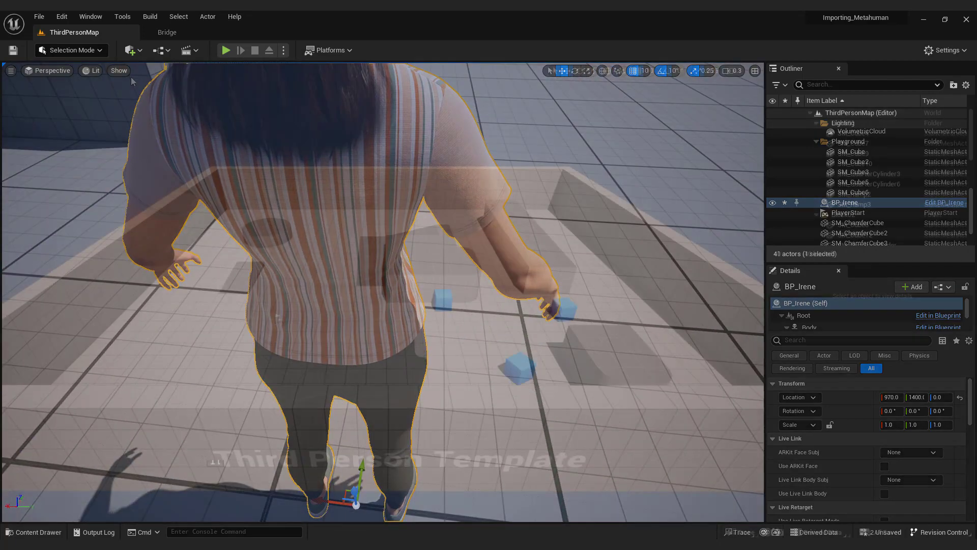
- Open the Quick Add dropdown in the level editor toolbar
click(130, 49)
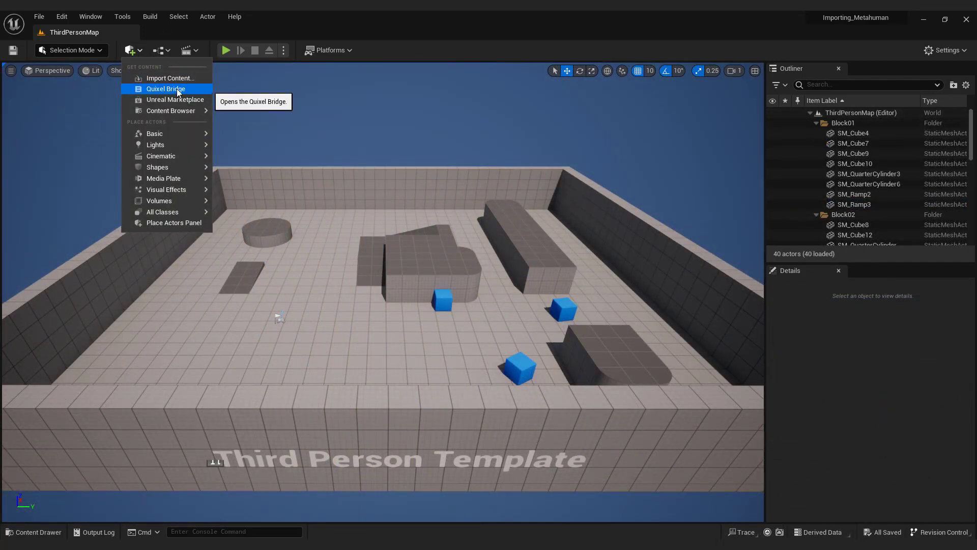
- Launch Quixel Bridge and browse to the local MetaHumans listing Irene
click(165, 89)
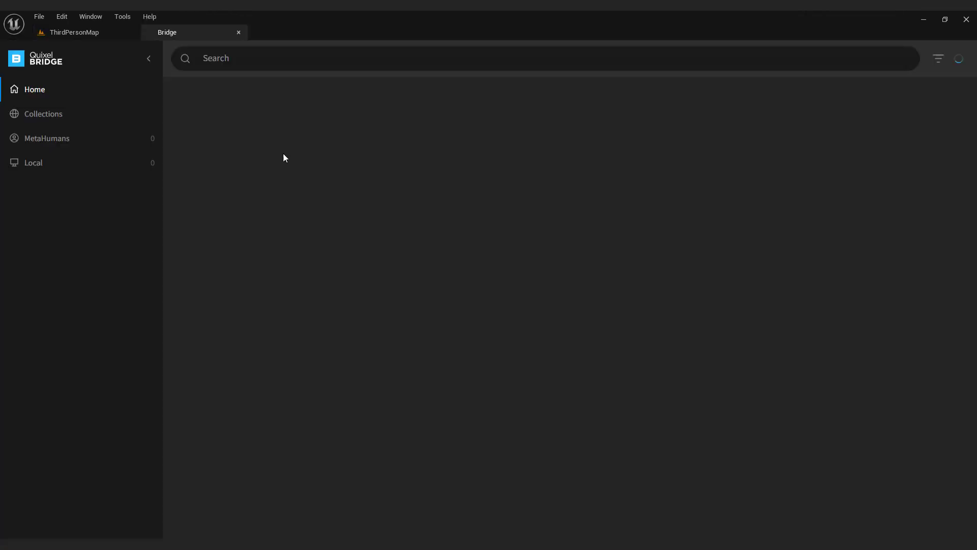
click(35, 89)
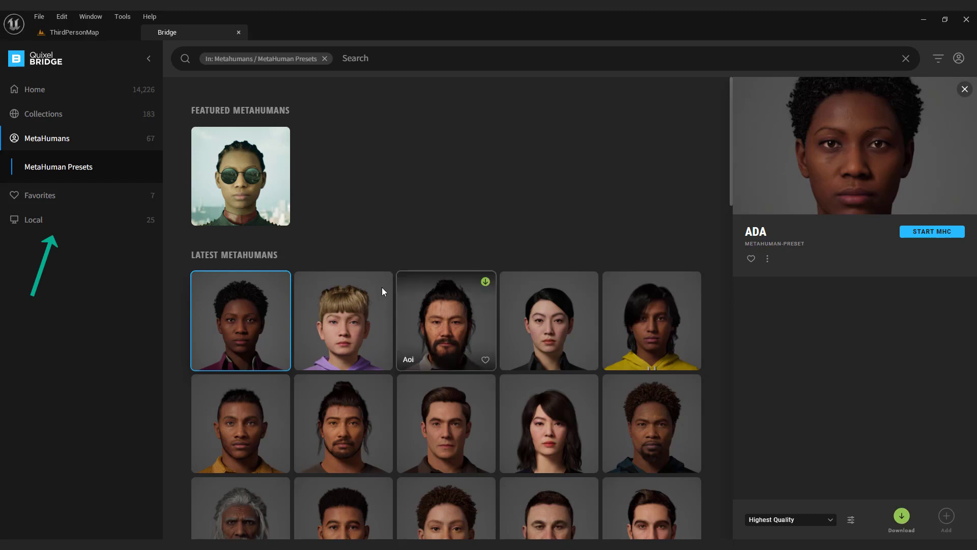
click(33, 219)
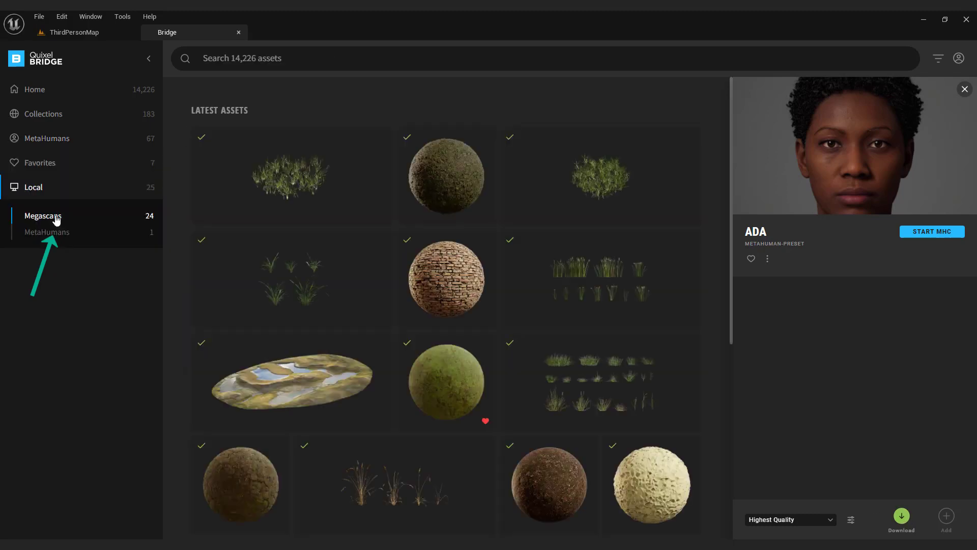
mouse_move(67, 225)
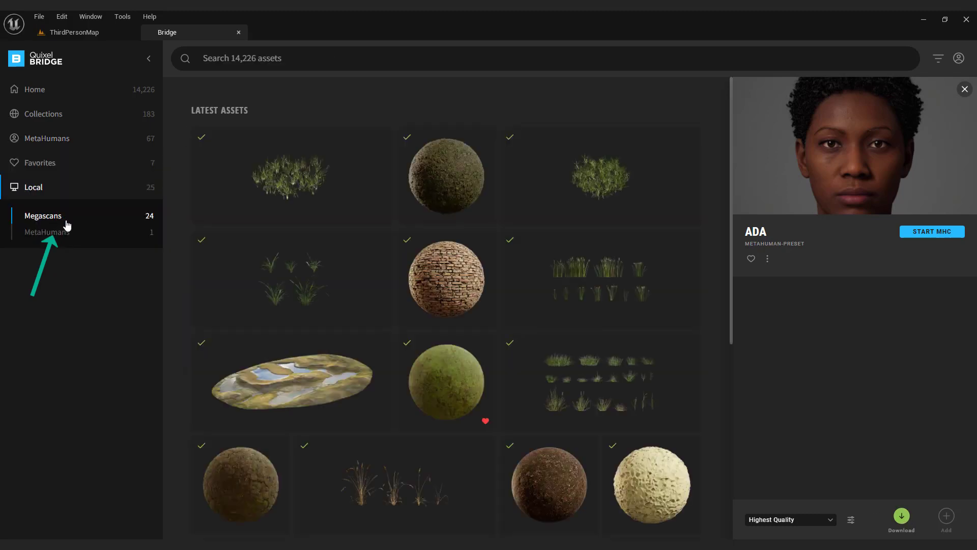
click(47, 233)
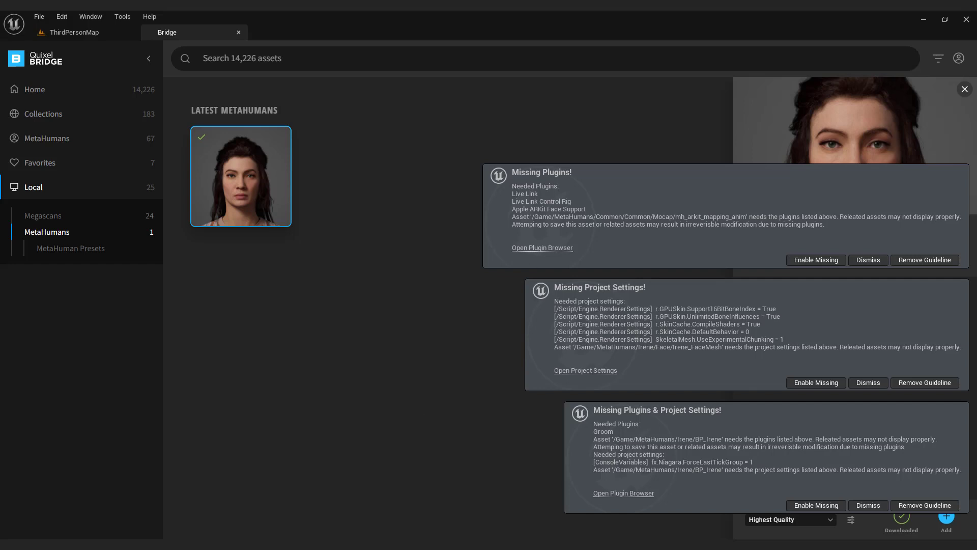
mouse_move(816, 260)
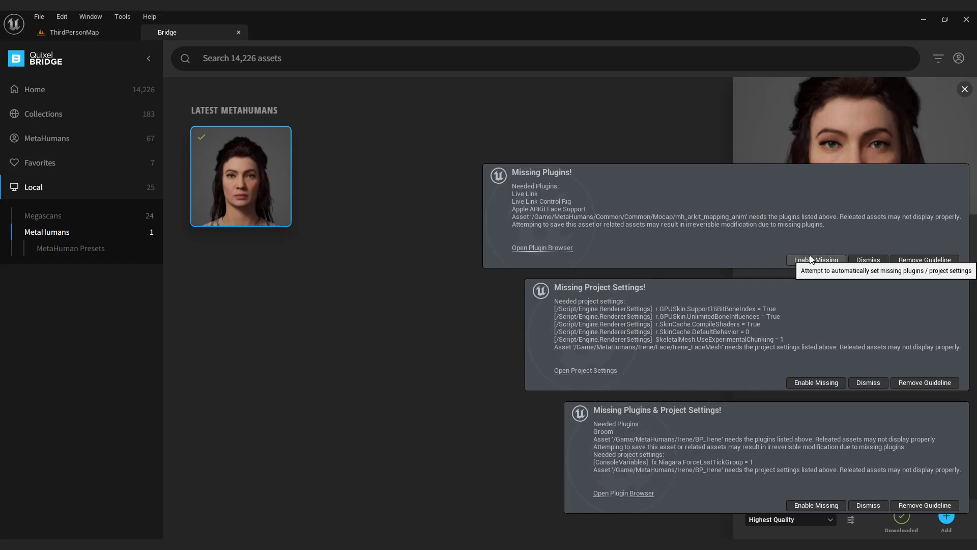
- Enable the missing plugins and project settings required by Irene's assets
click(815, 259)
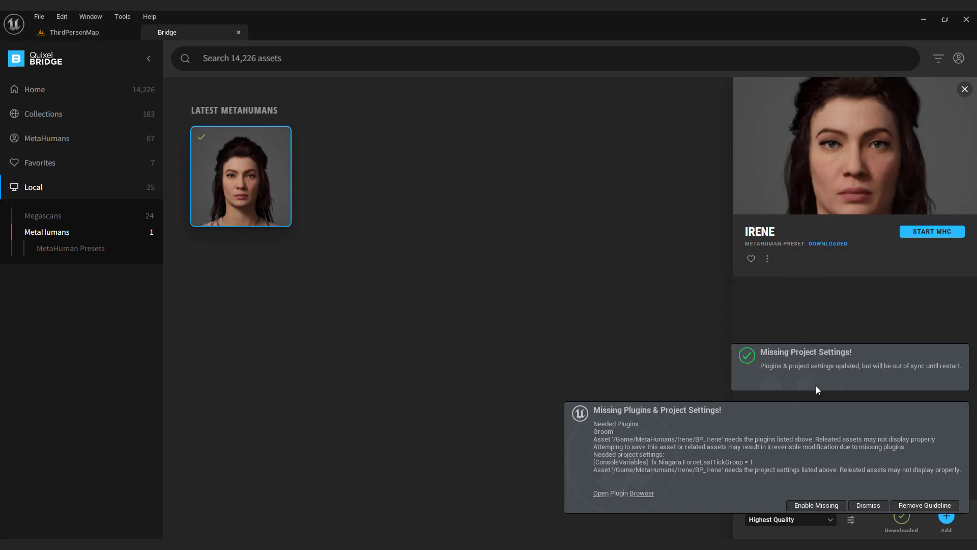
click(815, 505)
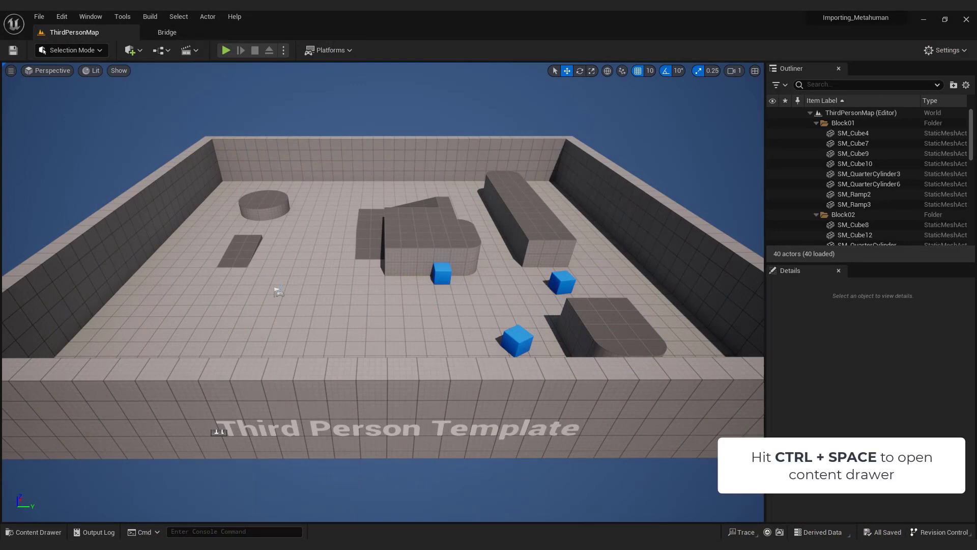
- In the Content Drawer, expand Content > MetaHumans to reach the Irene folder
click(33, 531)
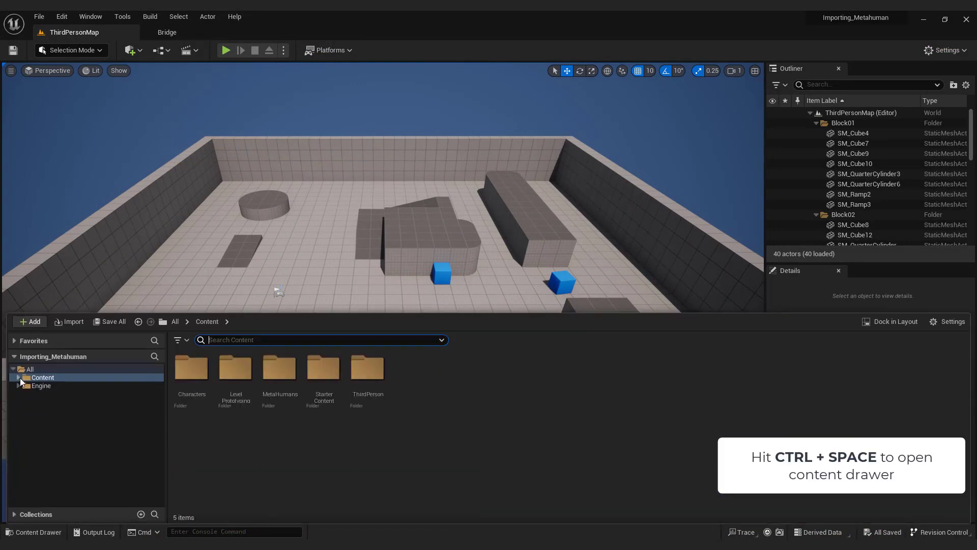
click(19, 377)
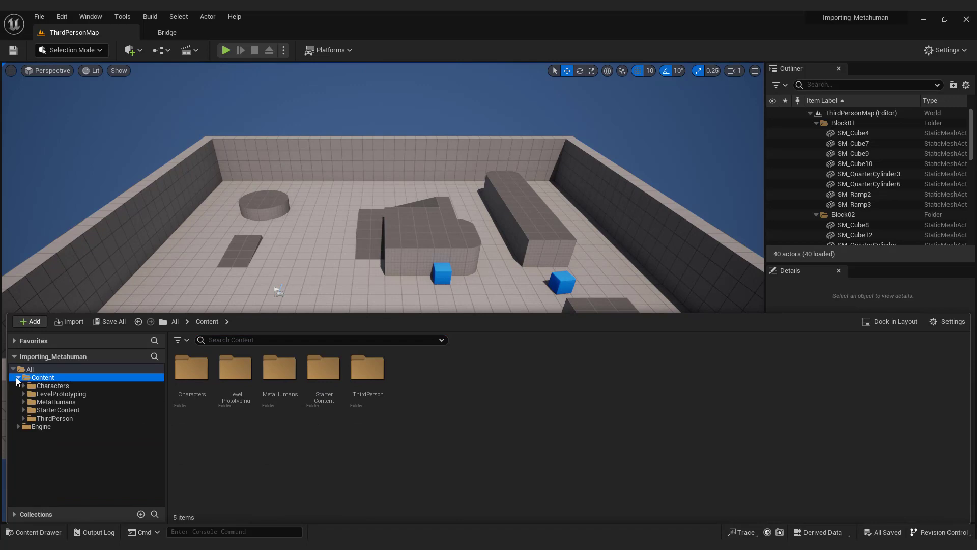
click(55, 402)
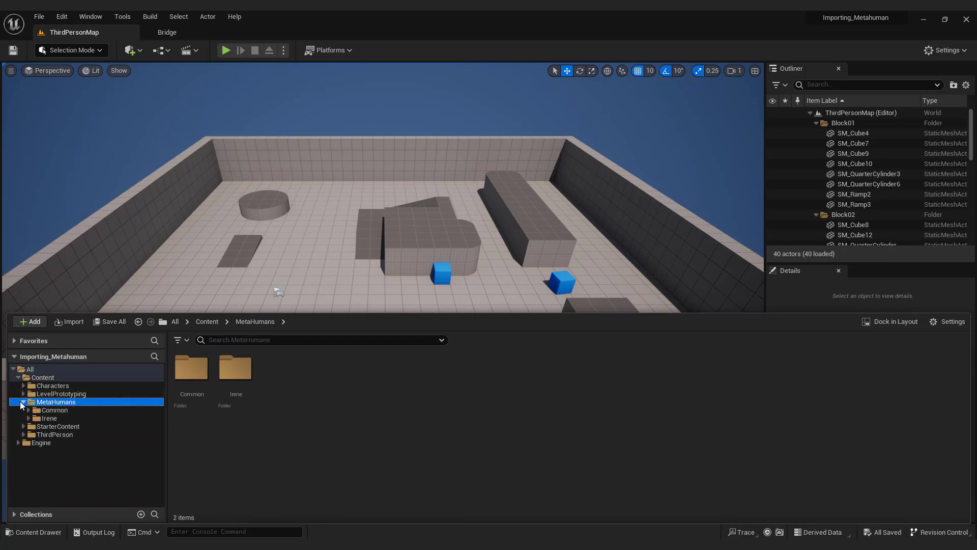
mouse_move(48, 418)
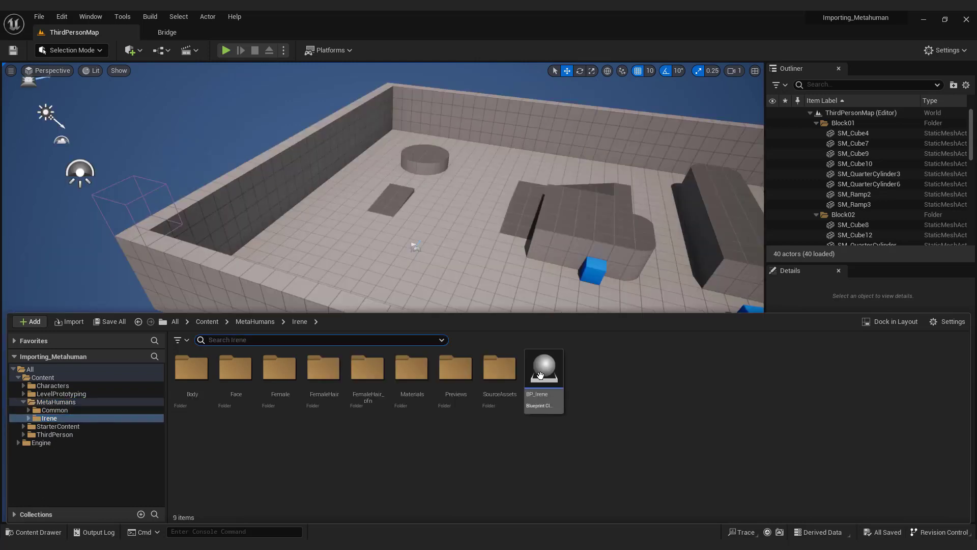
- Drop BP_Irene into ThirdPersonMap, bringing the level to 41 actors
click(543, 366)
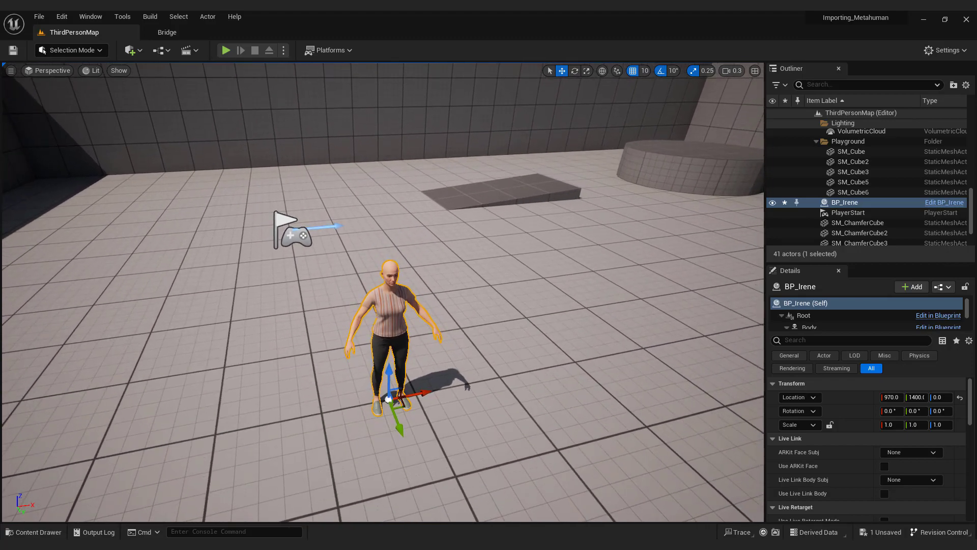
click(34, 531)
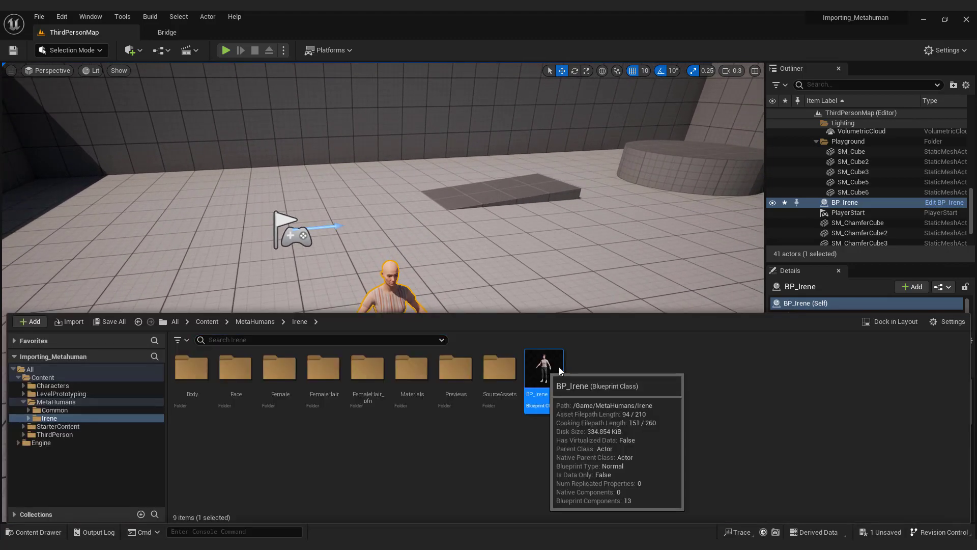
- In BP_Irene's blueprint, change the LODSync component's Num LODs from 8 to 1
double_click(543, 366)
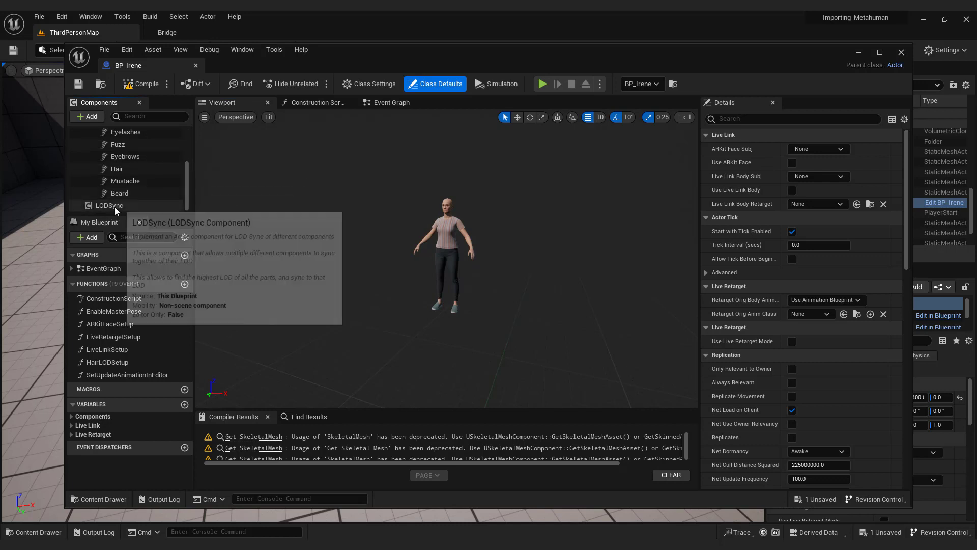
click(108, 206)
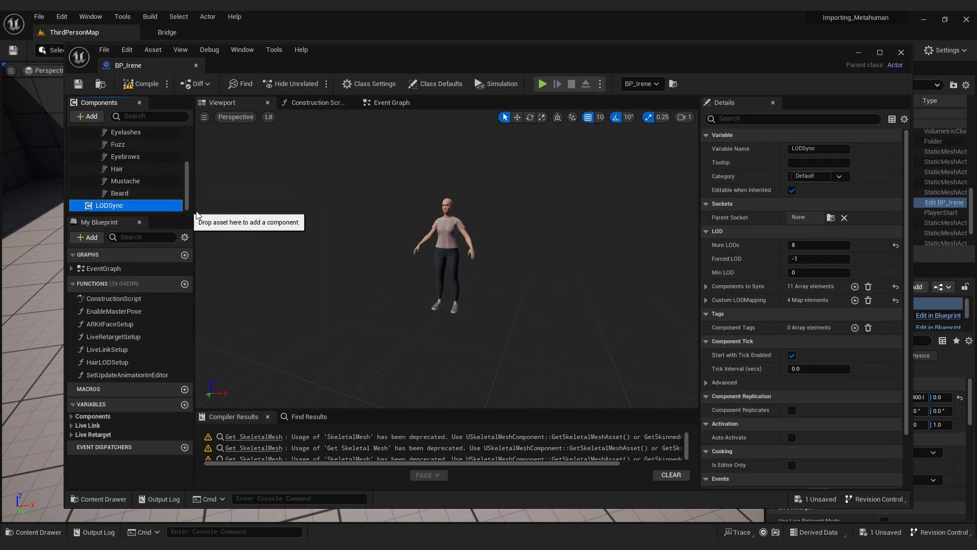
mouse_move(499, 244)
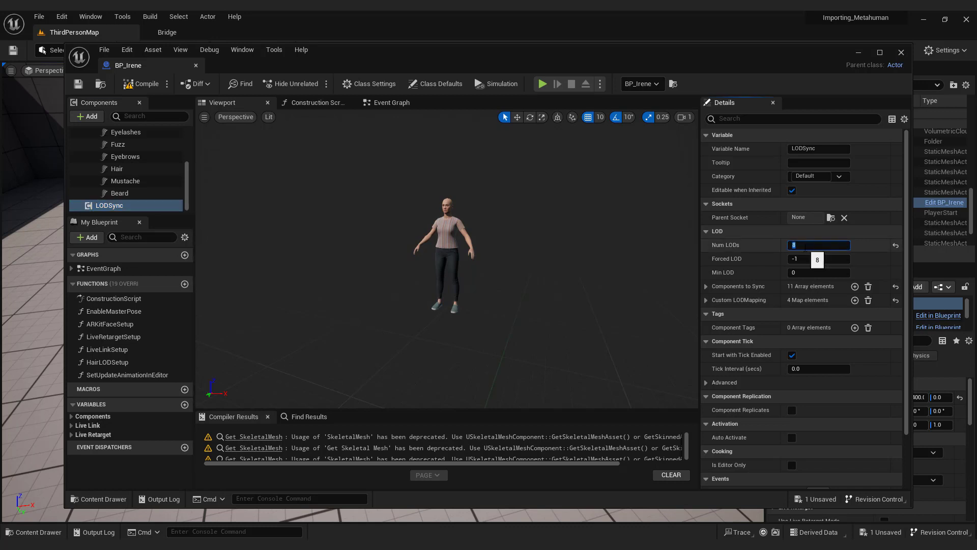
text(1)
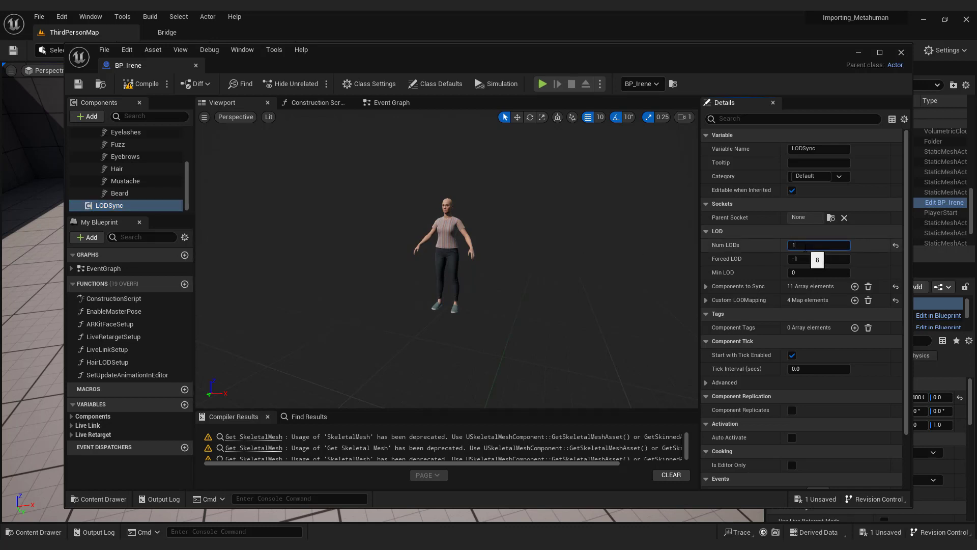